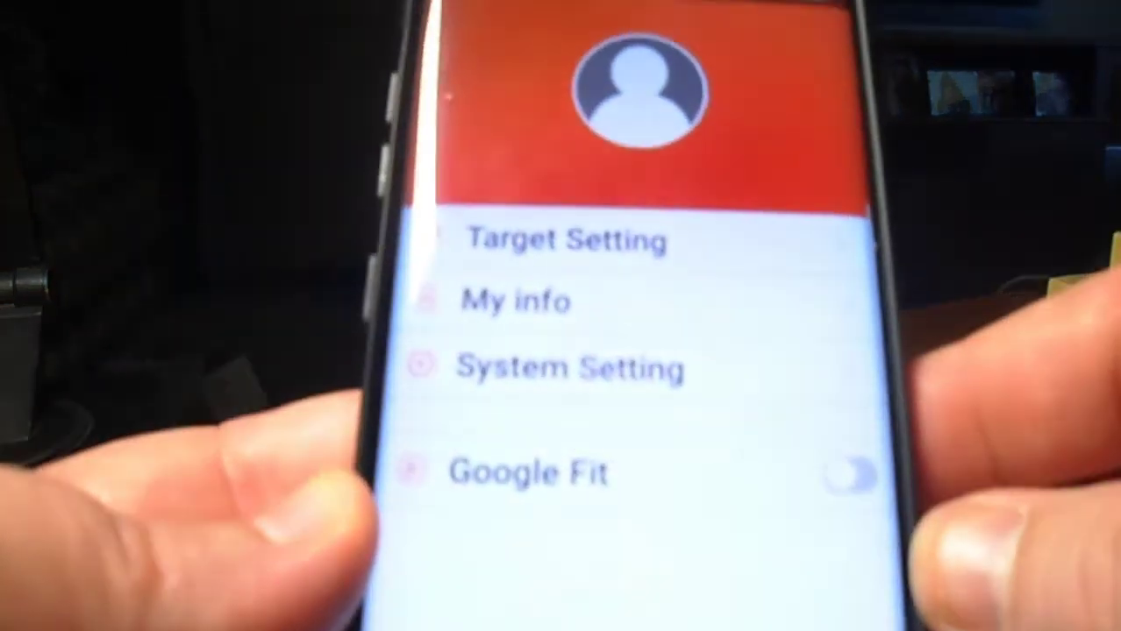
pyautogui.scroll(-3)
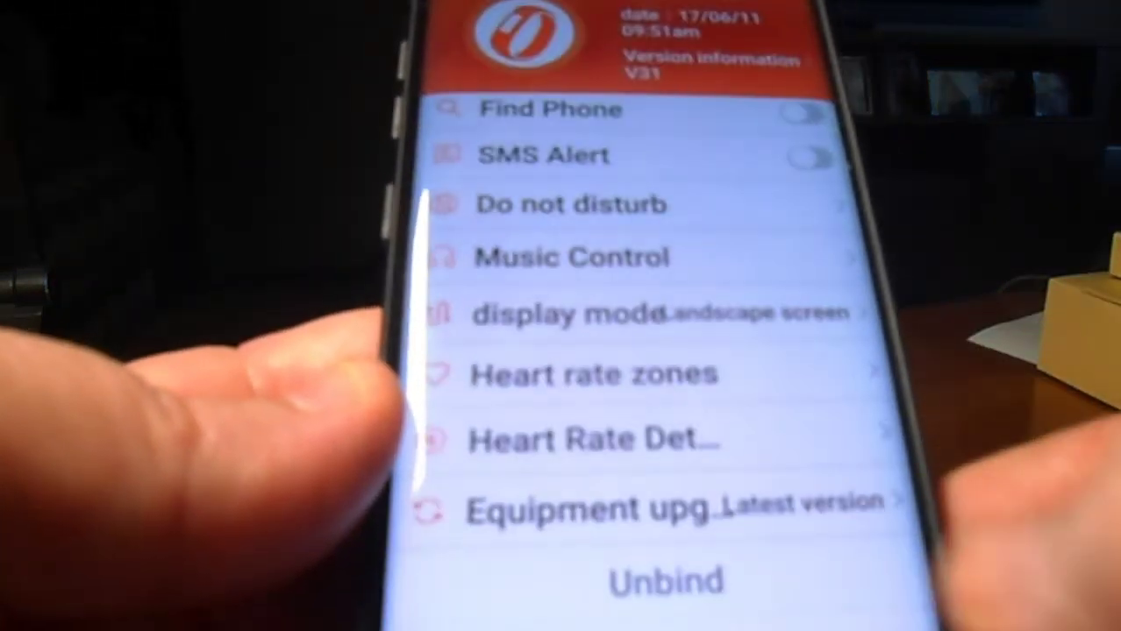